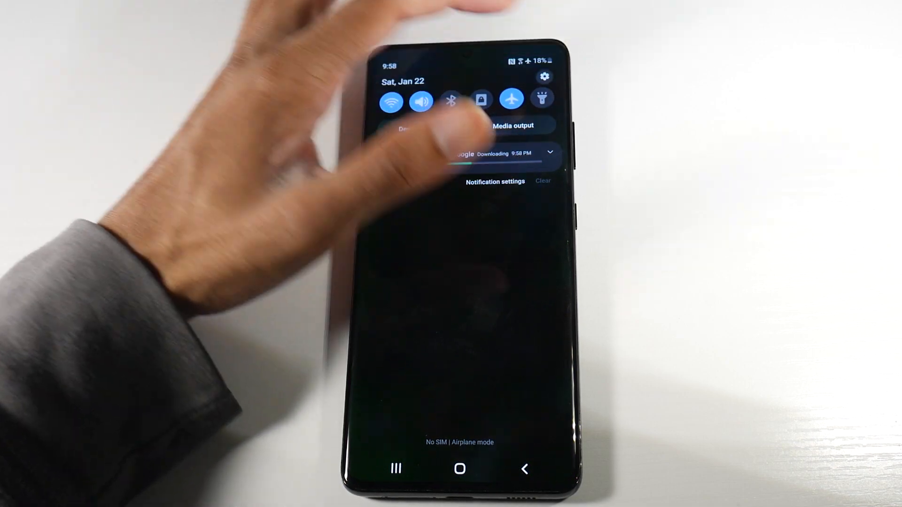
Reach the Display page from the Quick Settings gear icon
left_click(544, 76)
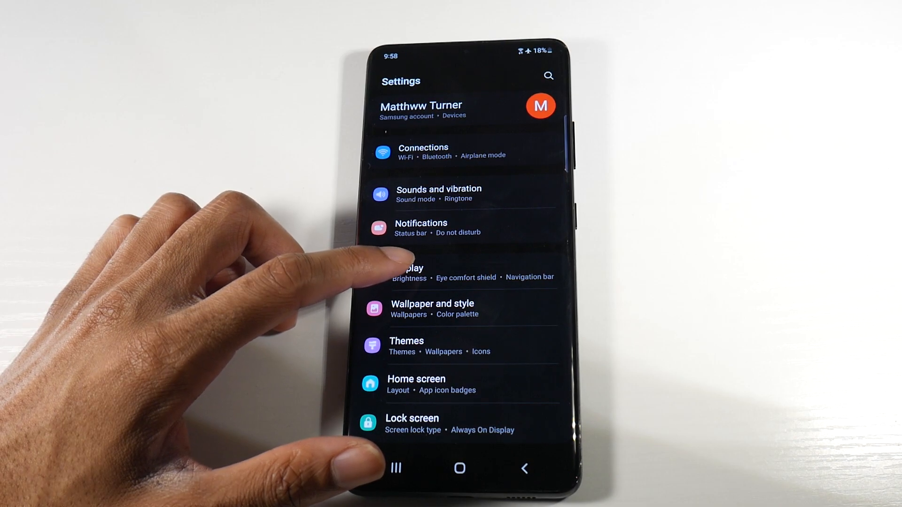
left_click(408, 271)
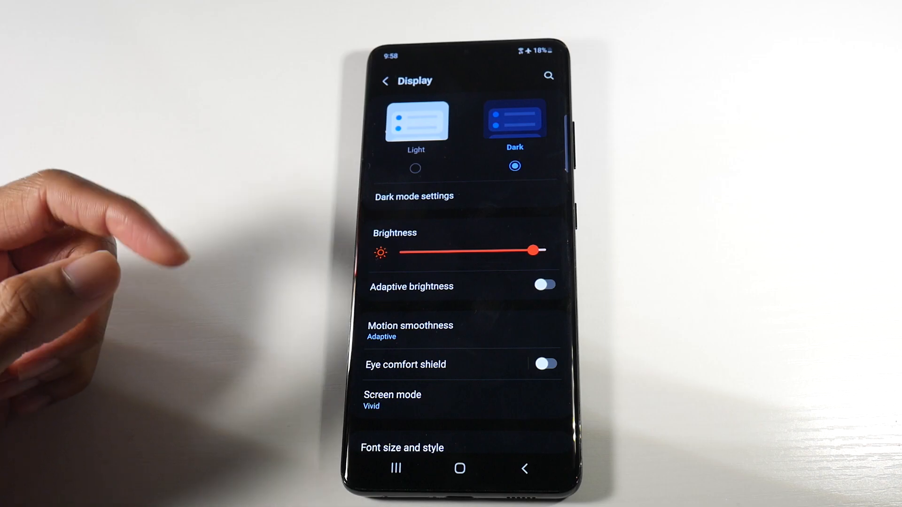
left_click(459, 468)
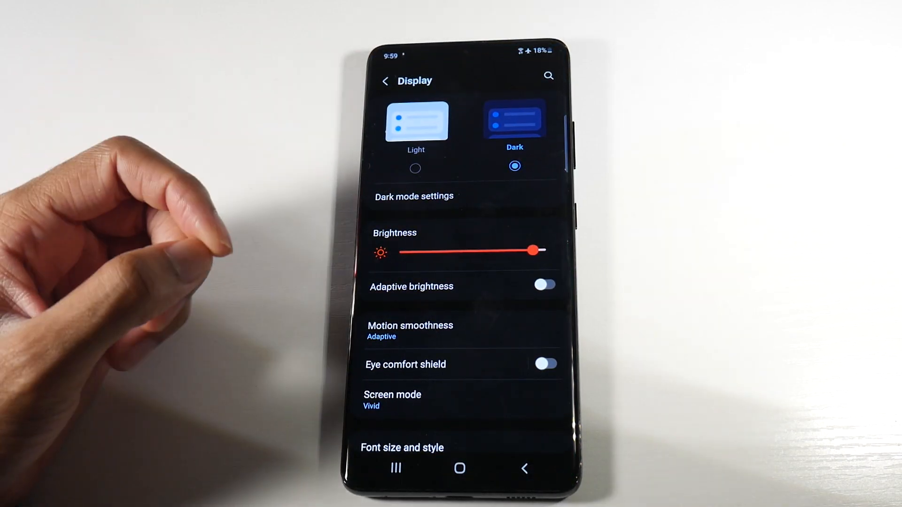
Set Motion smoothness to Standard instead of Adaptive
scroll("down", 3)
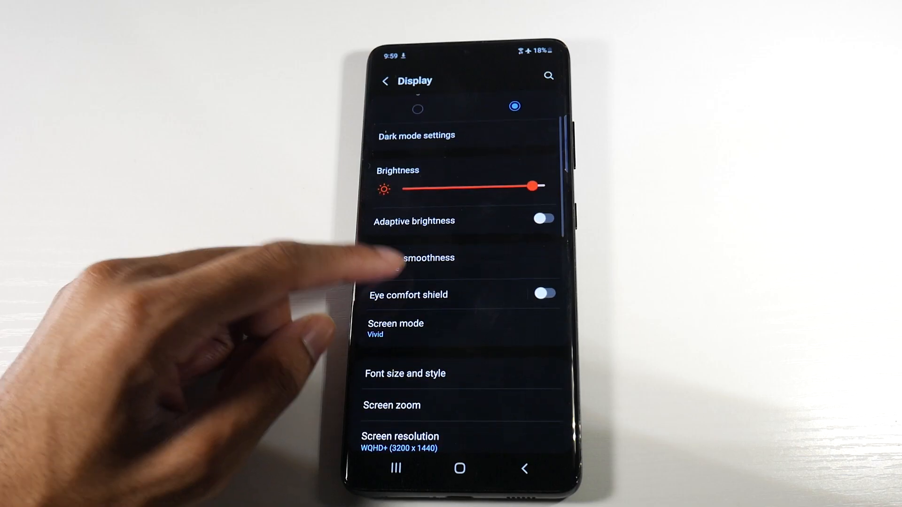
left_click(417, 257)
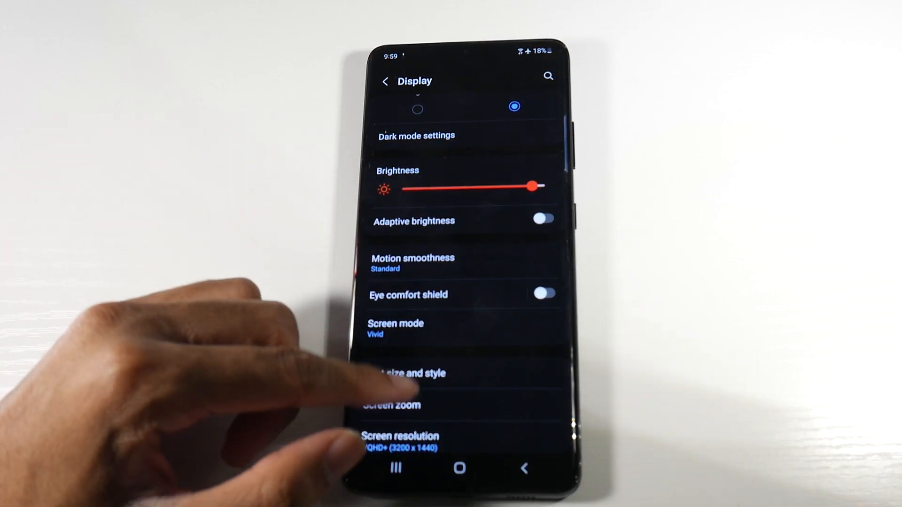
scroll("up", 3)
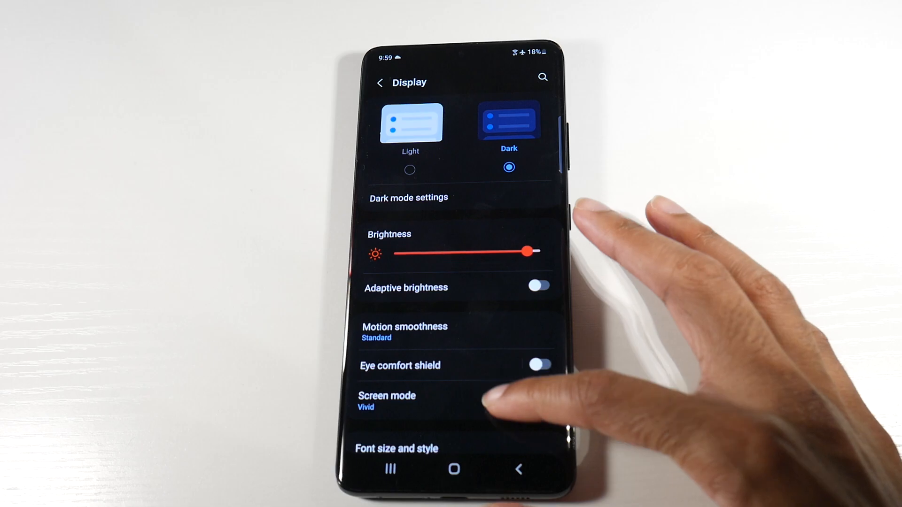
scroll("up", 3)
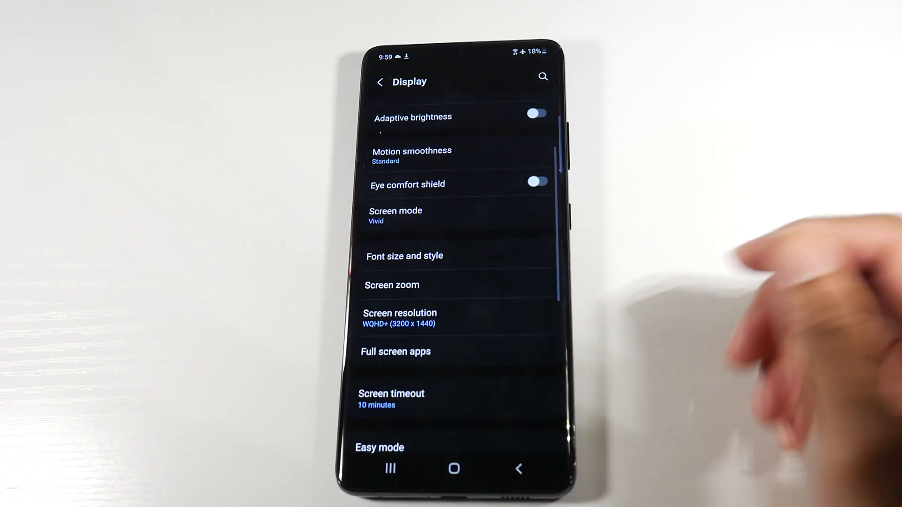
Apply FHD+ (2400 x 1080) resolution, then try the lower HD+ resolution
left_click(399, 318)
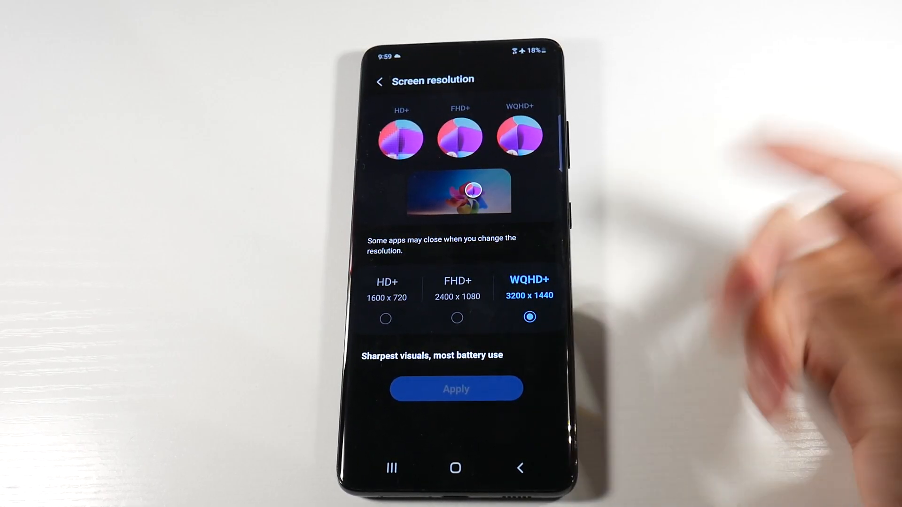
left_click(457, 318)
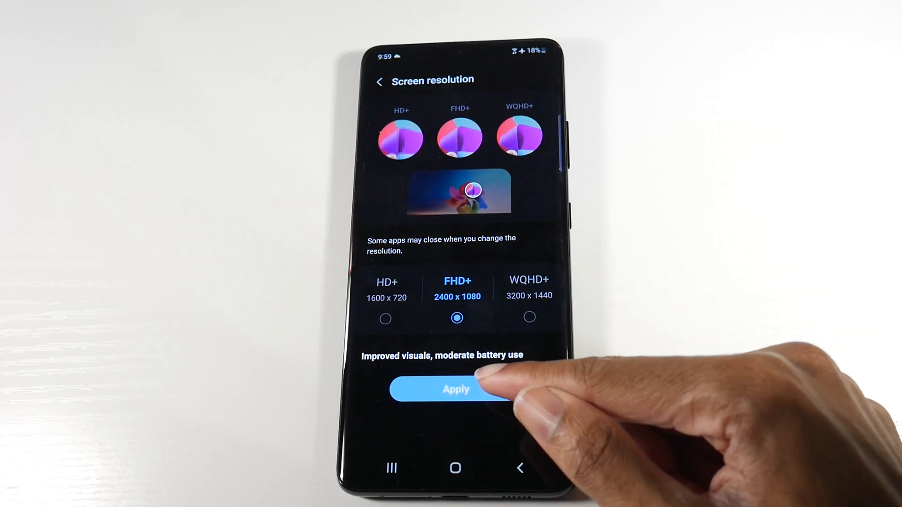
left_click(455, 389)
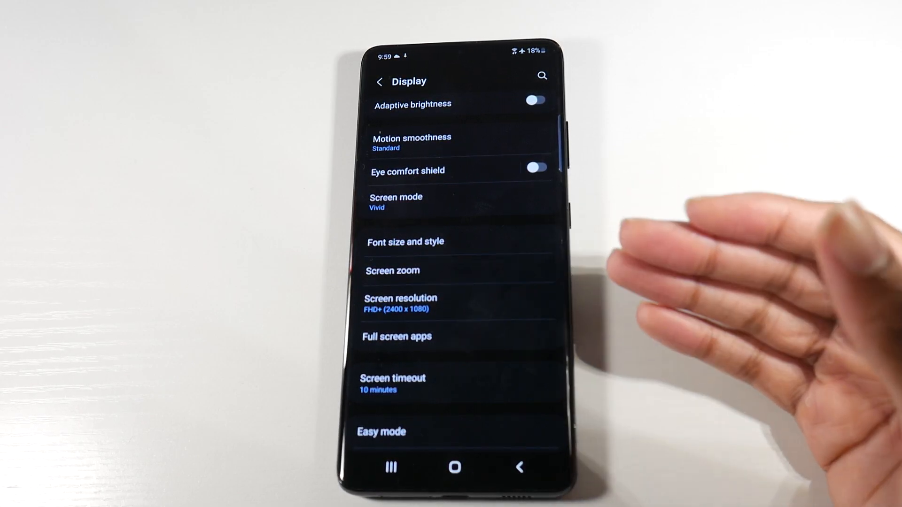
left_click(400, 298)
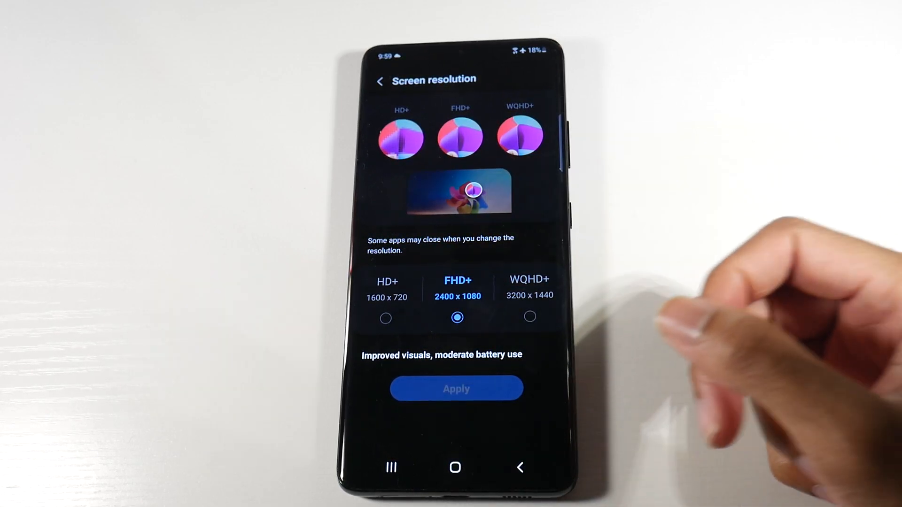
left_click(385, 318)
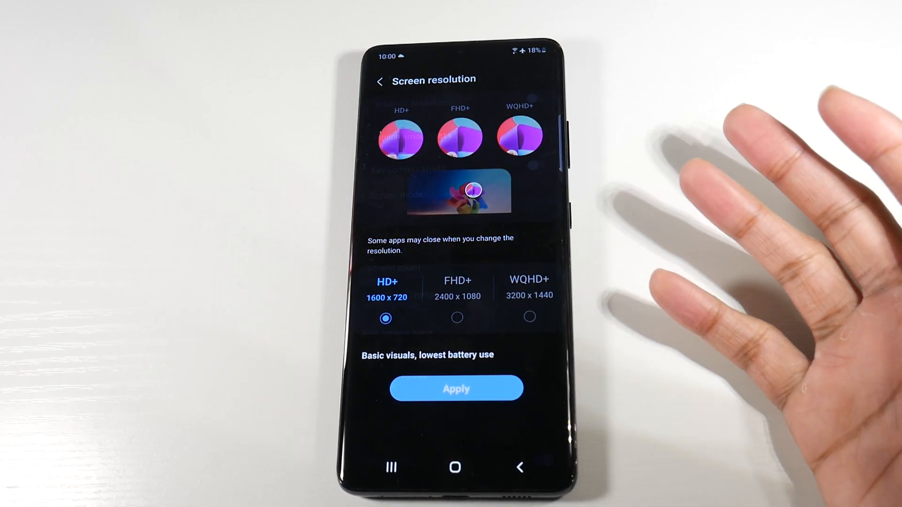
left_click(380, 80)
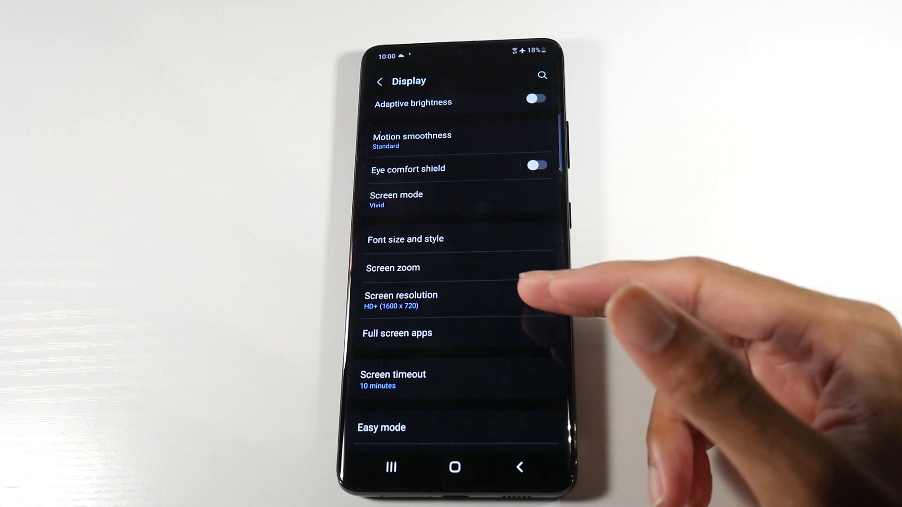
Switch the screen resolution back to FHD+ (2400 x 1080) and apply it
left_click(400, 299)
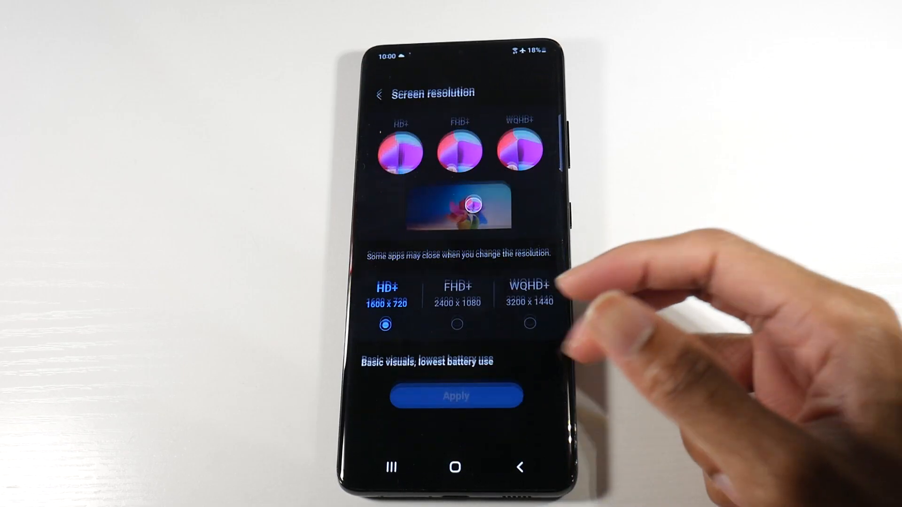
left_click(457, 324)
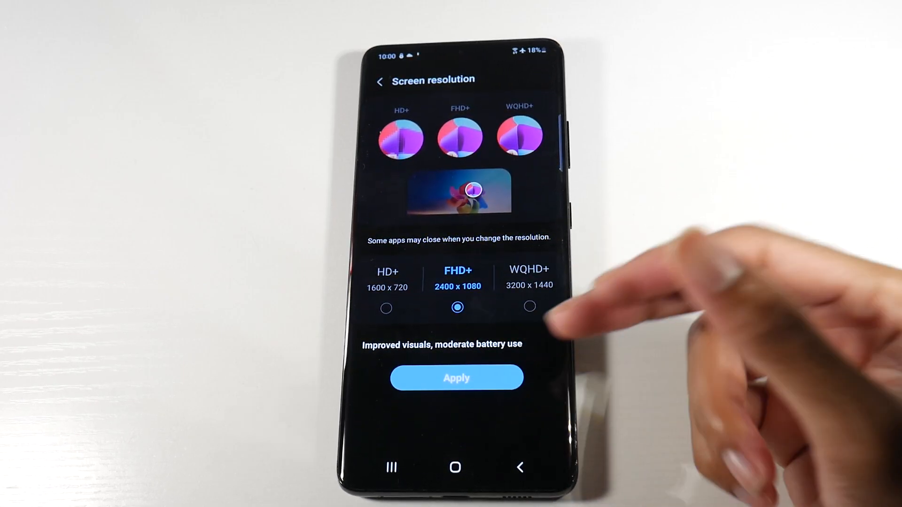
left_click(381, 80)
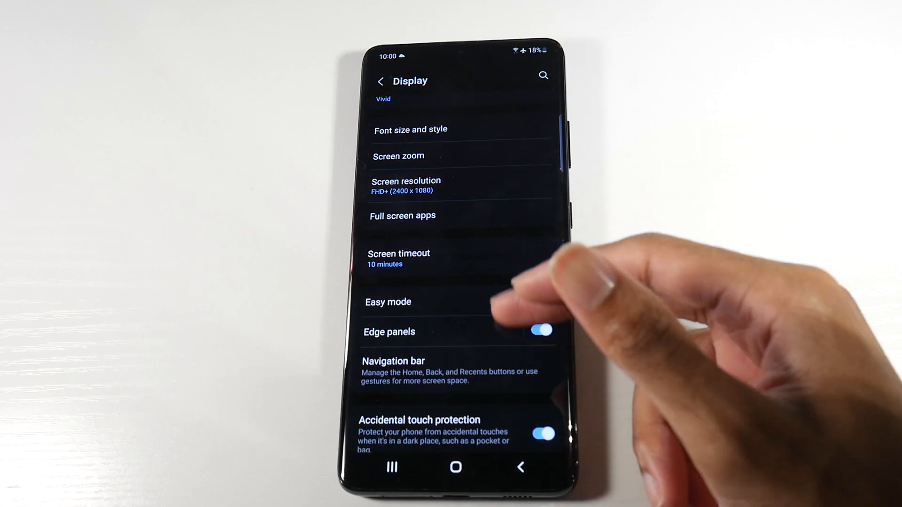
Leave Display and return to the main Settings list
left_click(399, 259)
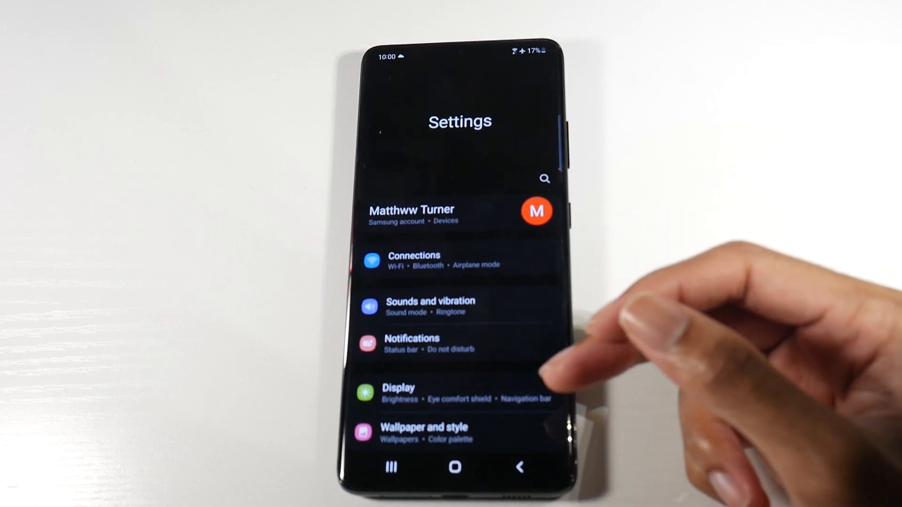
Turn on Wi-Fi power saving mode in Connections > Wi-Fi > Advanced and go back
left_click(414, 262)
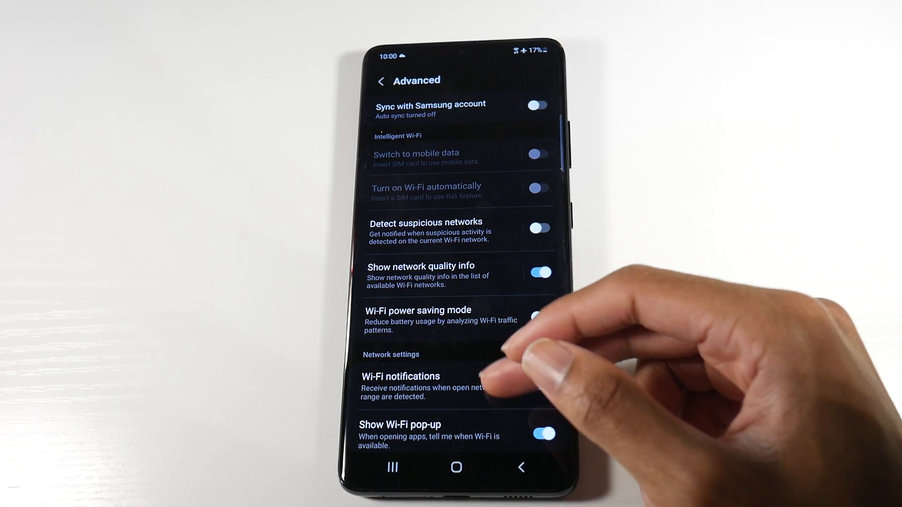
scroll("up", 3)
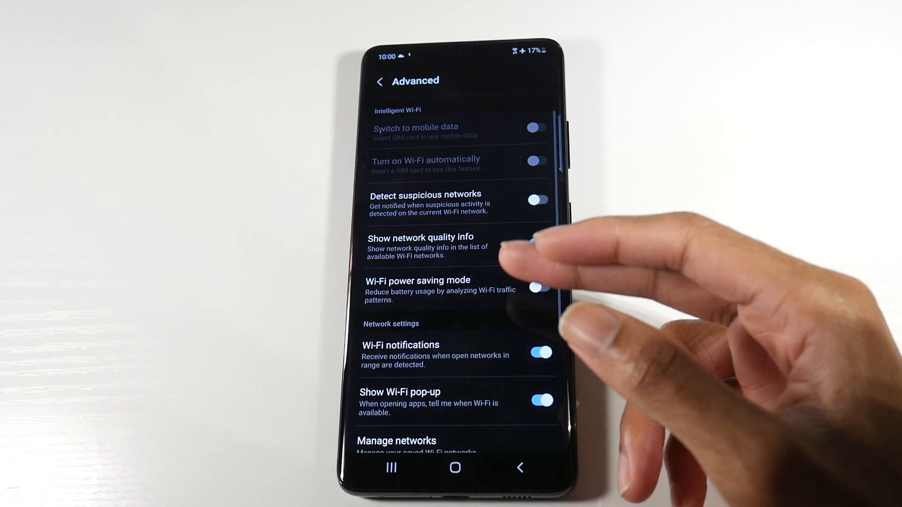
left_click(538, 242)
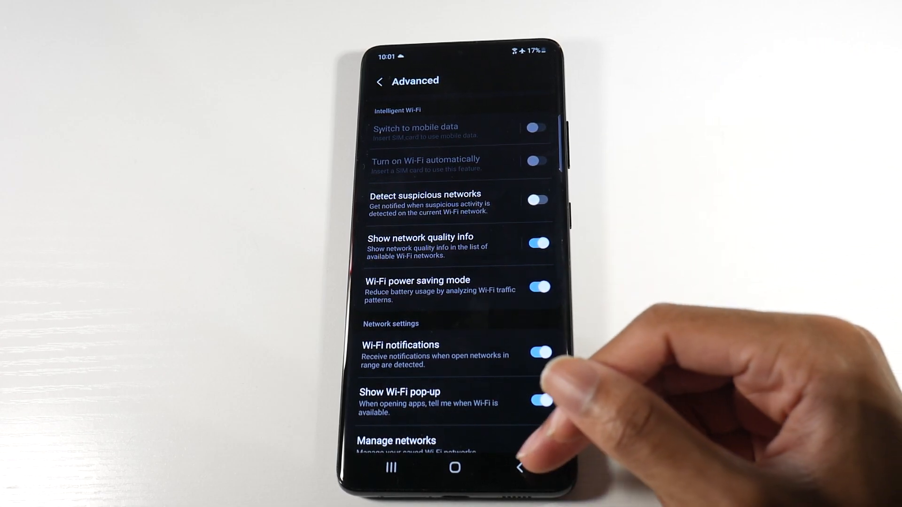
left_click(379, 80)
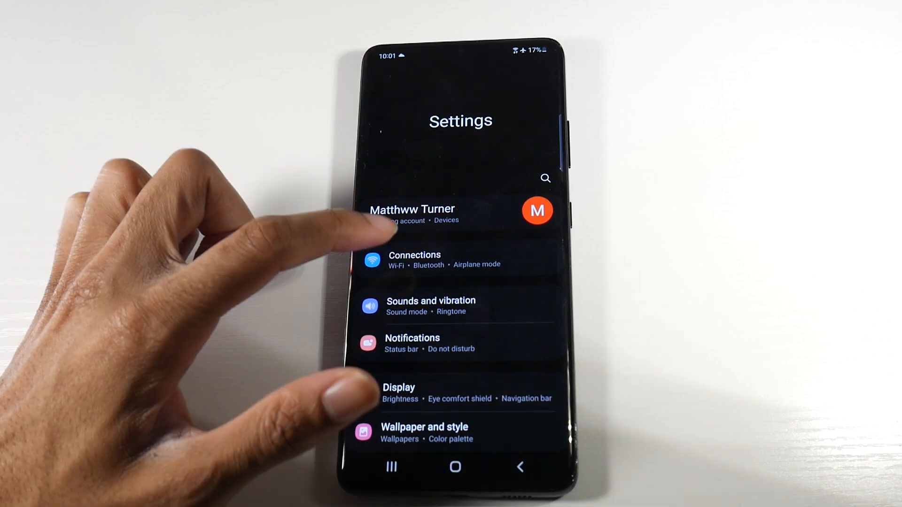
Reach More connection settings to turn off Nearby device scanning
left_click(415, 259)
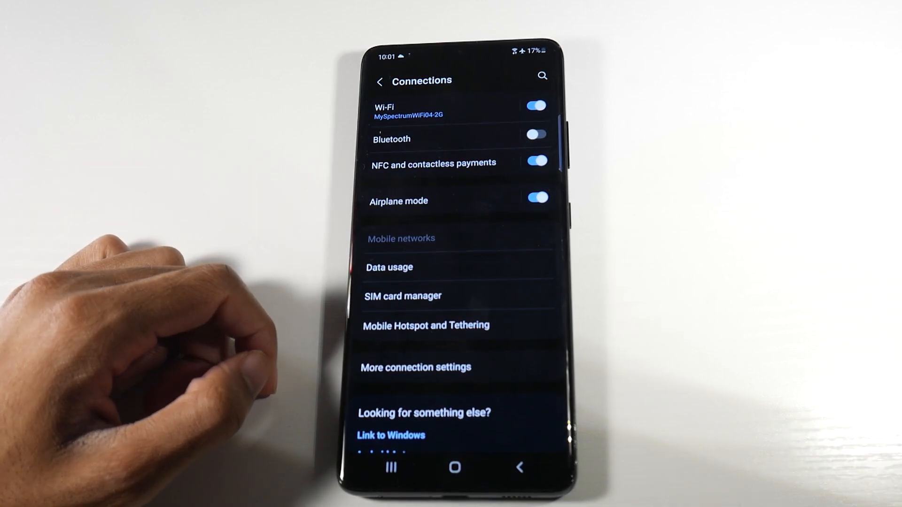
left_click(415, 368)
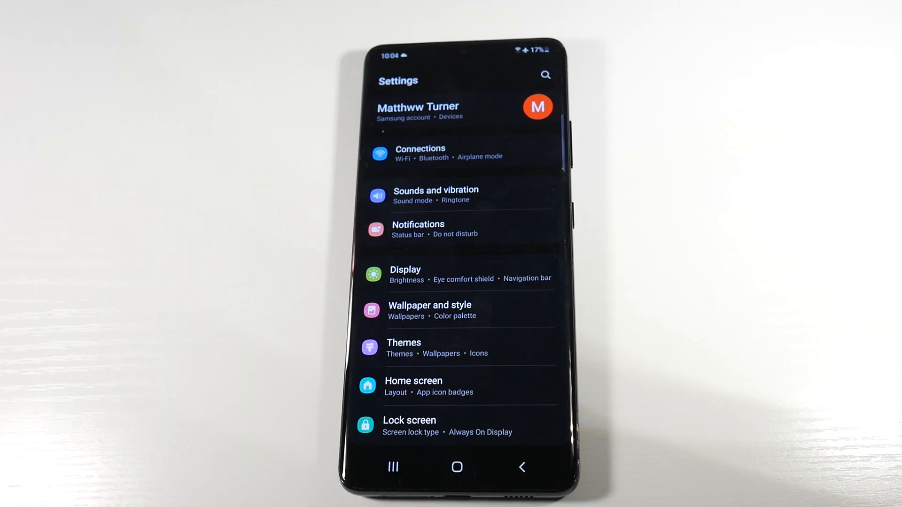
Enable Auto optimize daily in Battery and device care > Automation
scroll("down", 3)
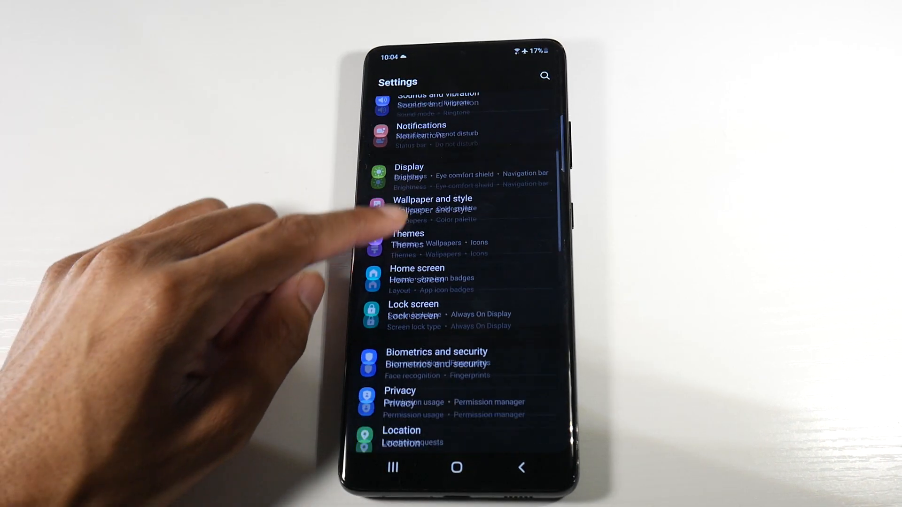
scroll("up", 3)
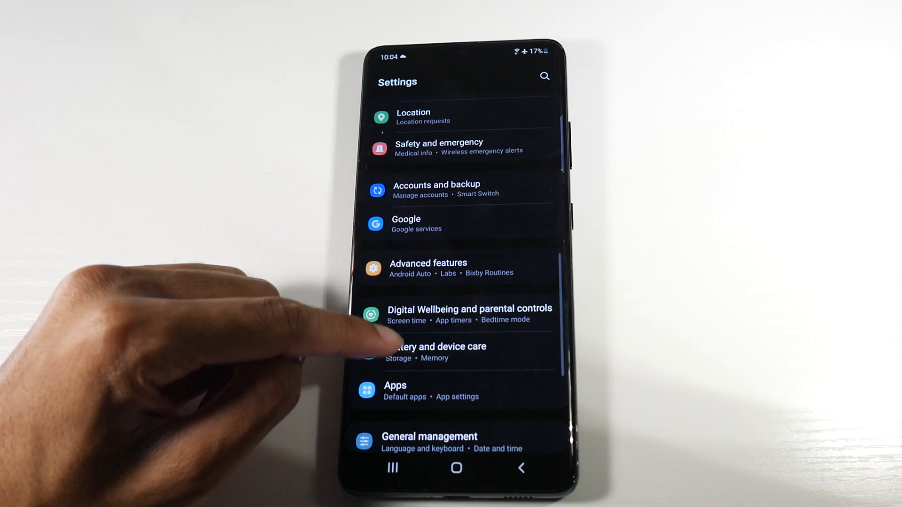
left_click(437, 346)
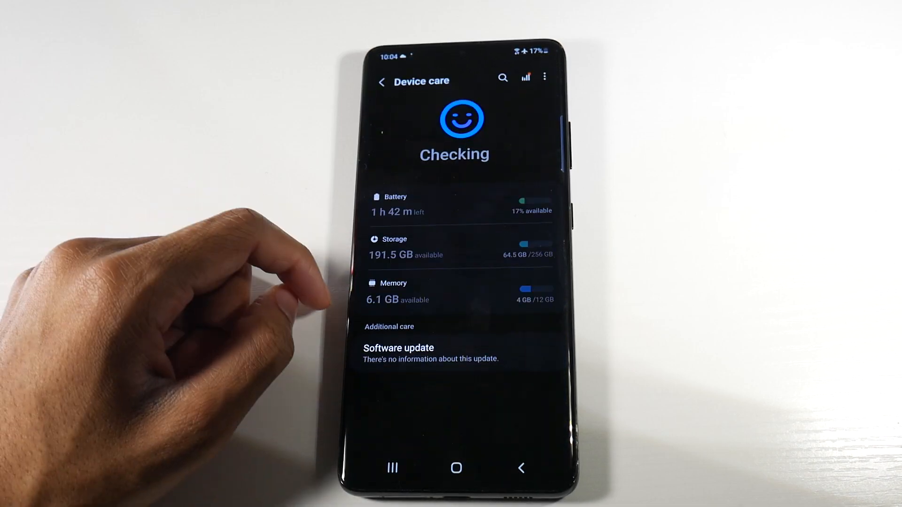
left_click(544, 77)
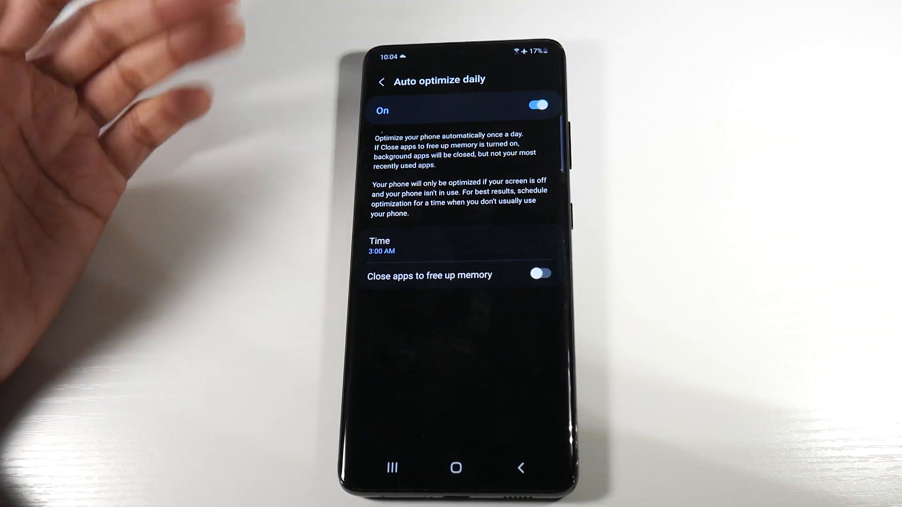
left_click(381, 81)
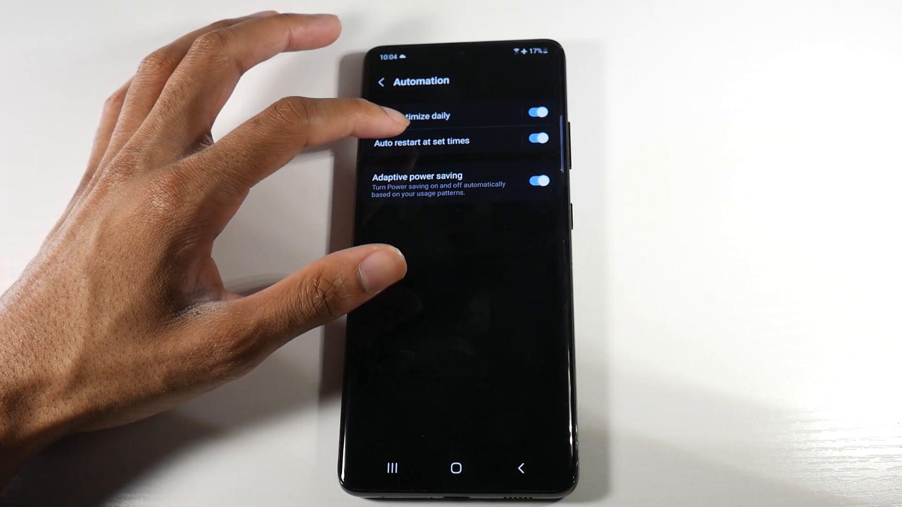
Enable Auto restart at set times (Tuesdays 3:00 AM) and head back toward Settings
left_click(421, 142)
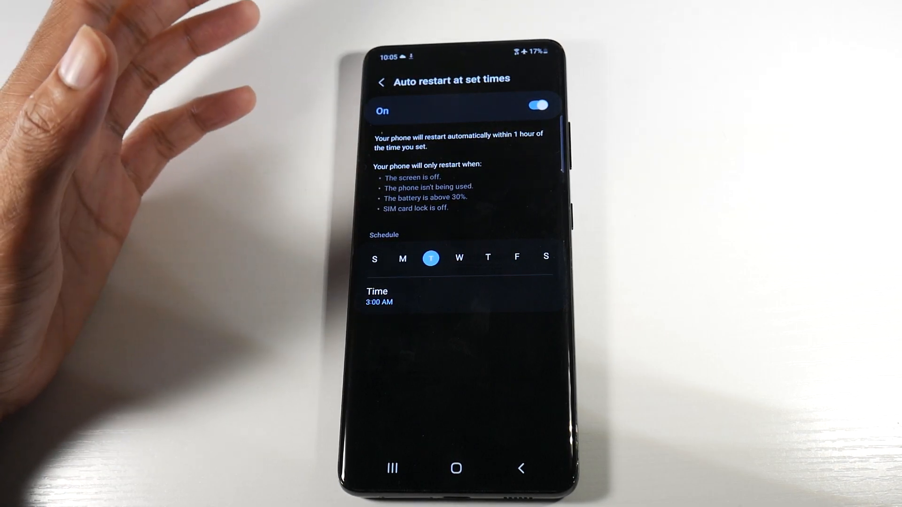
mouse_move(172, 115)
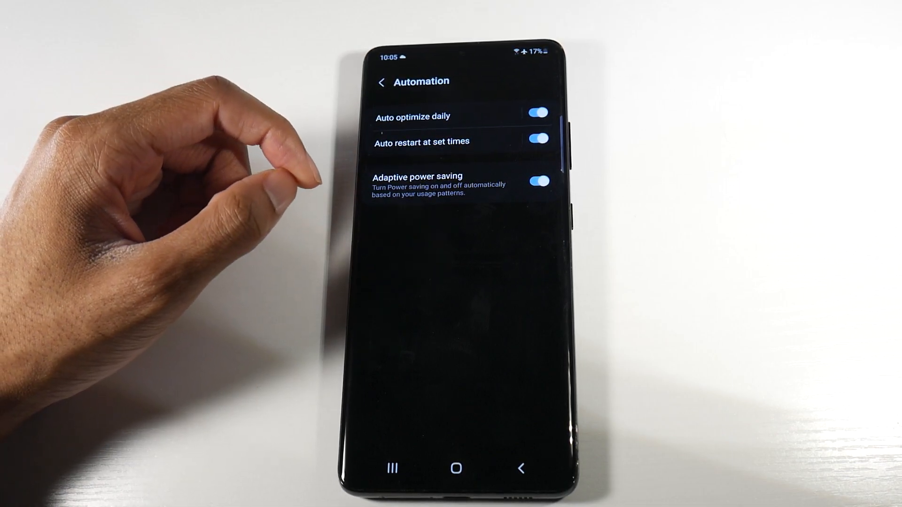
left_click(536, 181)
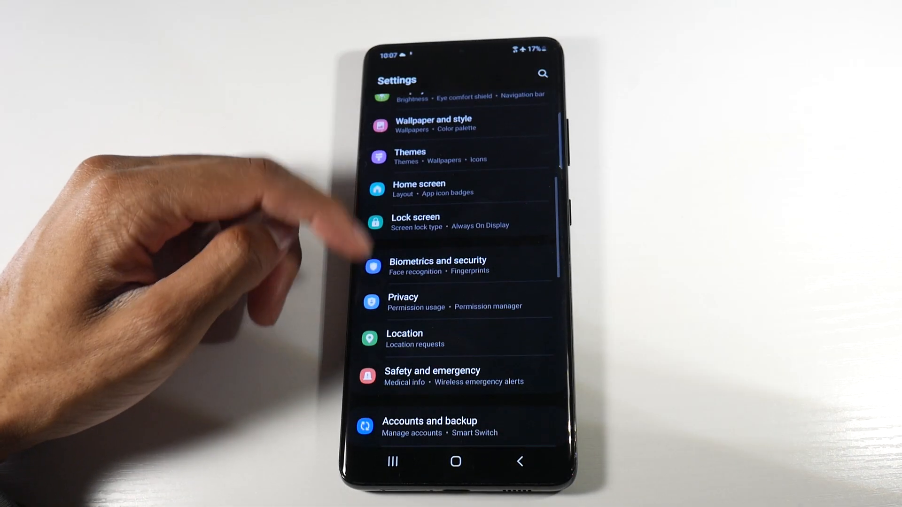
Switch on Power saving in Battery and device care > Battery
scroll("up", 3)
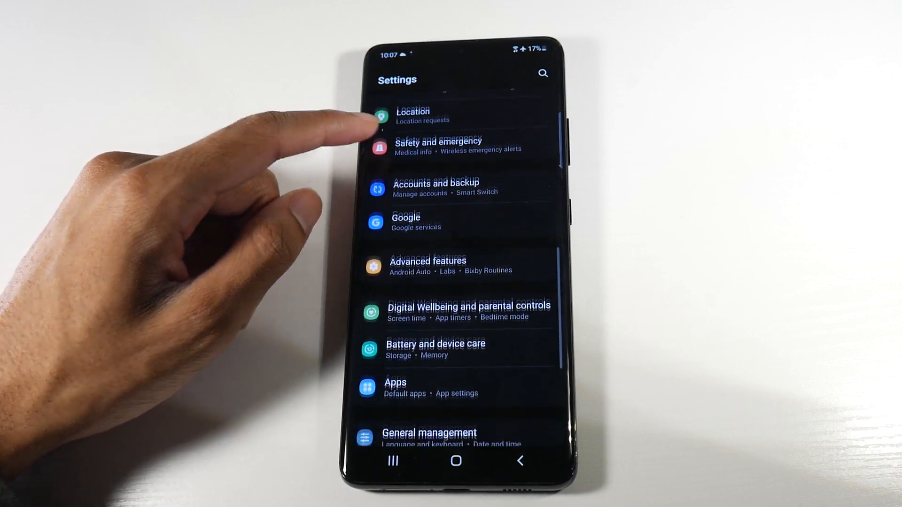
left_click(435, 349)
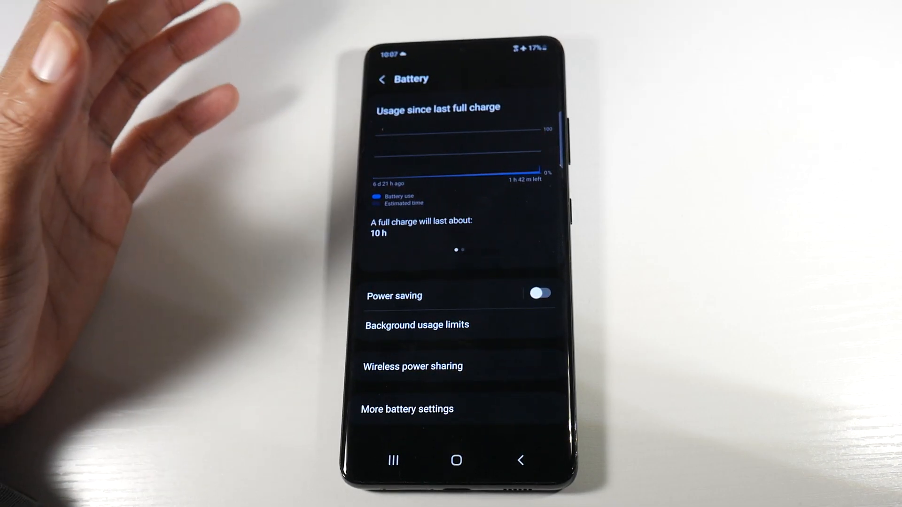
left_click(394, 296)
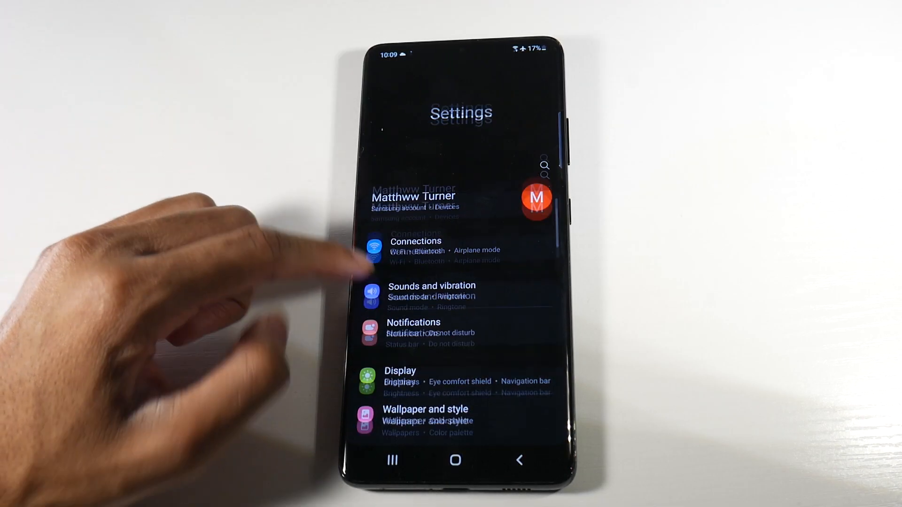
Lower Vibration intensity under Sounds and vibration, then return to the home screen
scroll("up", 3)
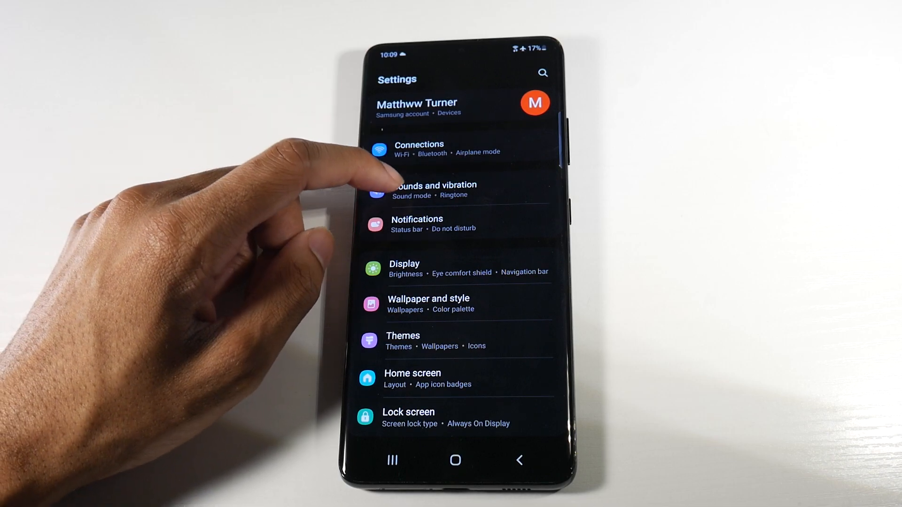
left_click(435, 189)
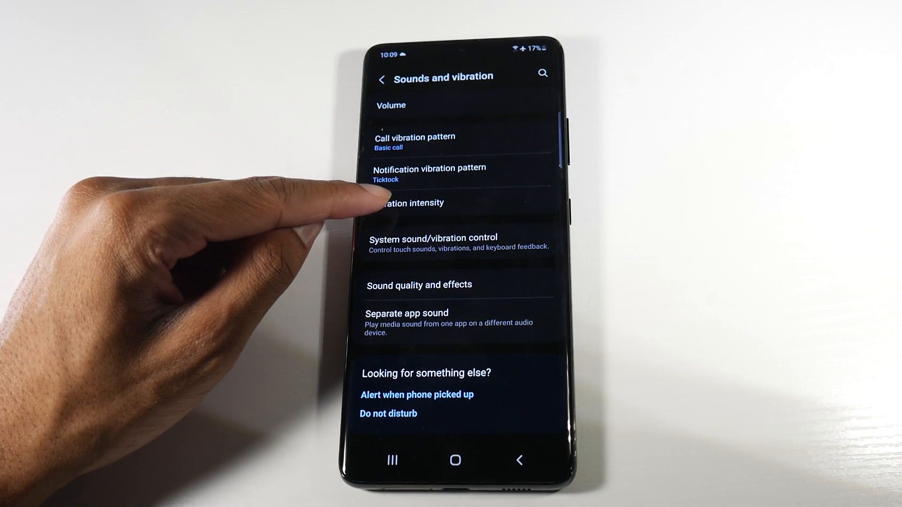
left_click(409, 203)
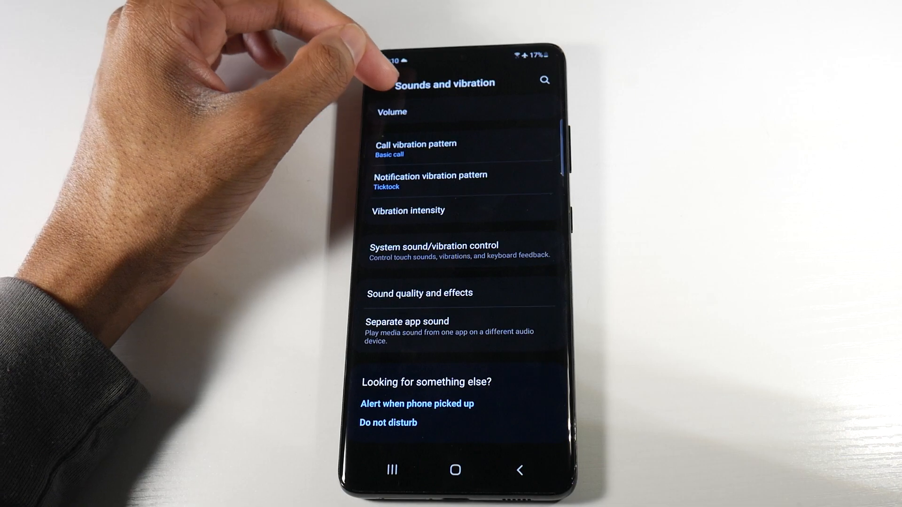
left_click(455, 470)
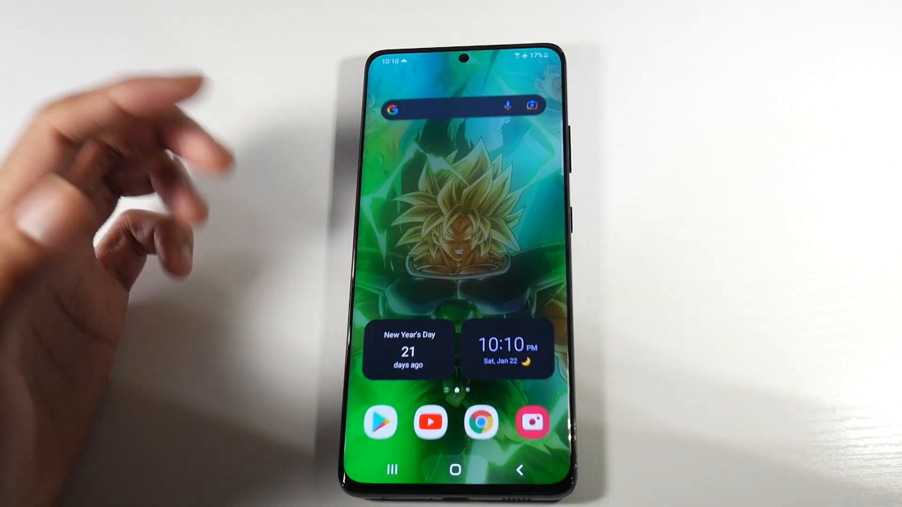